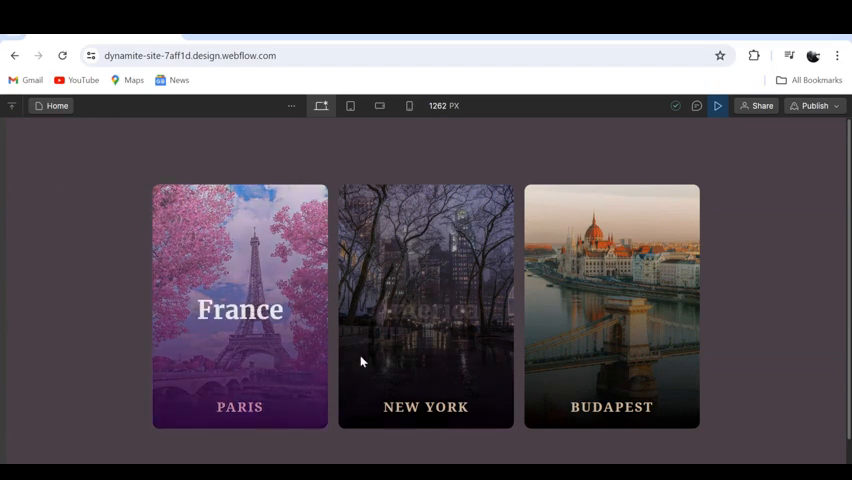
mouse_move(595, 348)
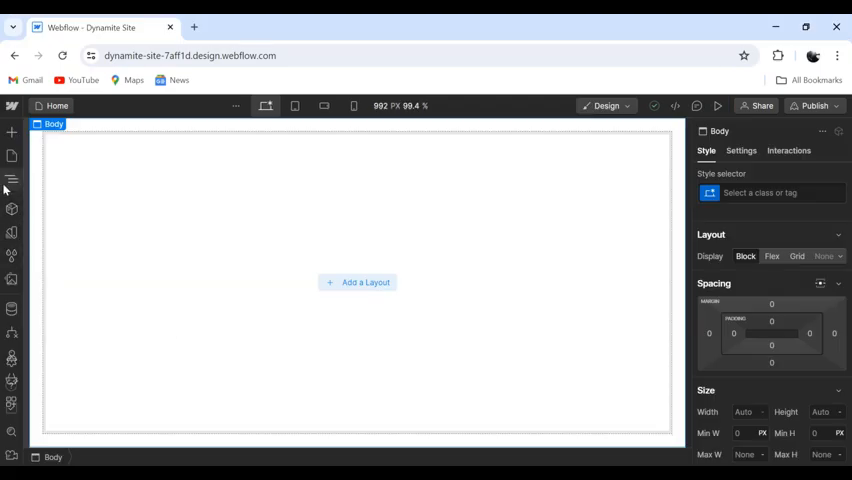
- Add a Section to the Body from the Navigator and give it preset padding
left_click(12, 179)
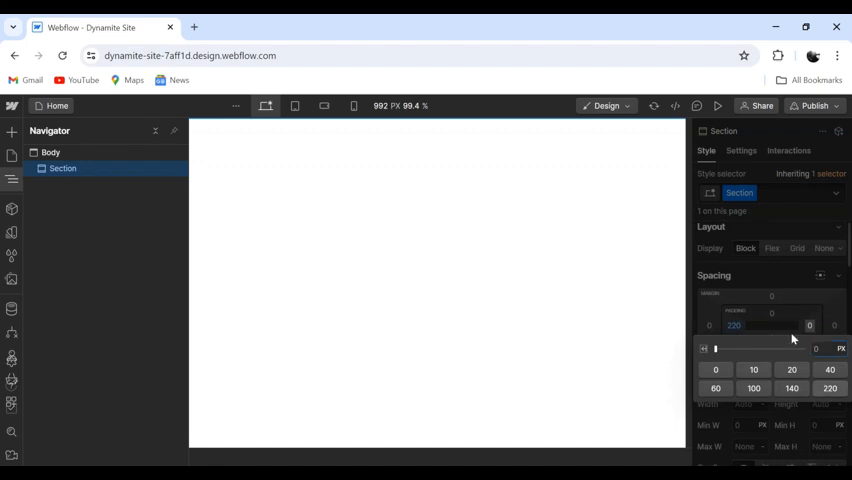
left_click(771, 375)
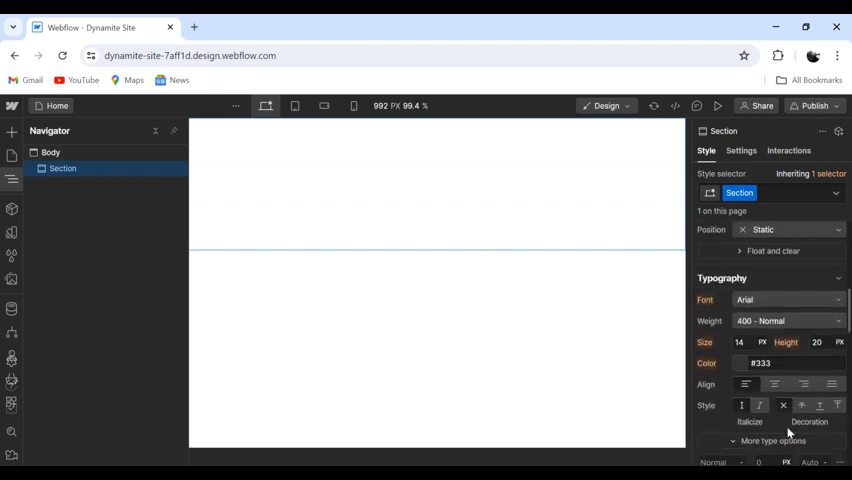
scroll("down", 3)
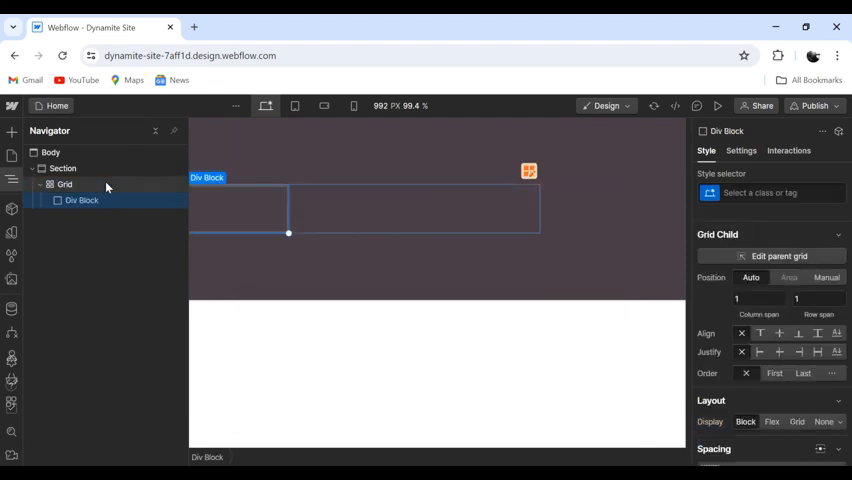
- Give the grid's Div Block a new 'Card wrapper' class
left_click(760, 192)
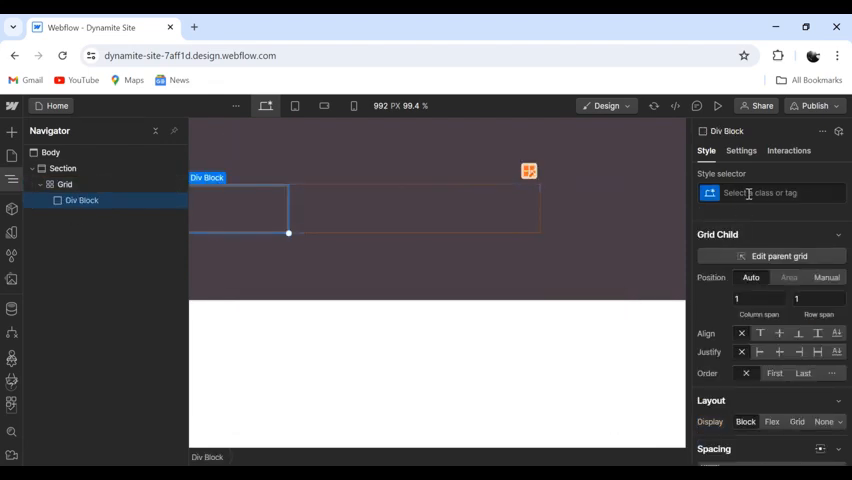
type("Card wrapper")
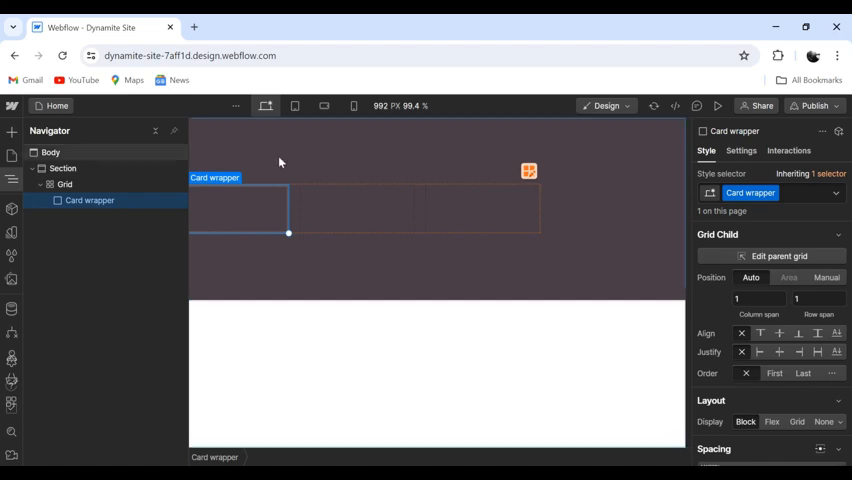
- Place the Eiffel Tower image in Card wrapper at 100% width and 100% height
scroll("down", 3)
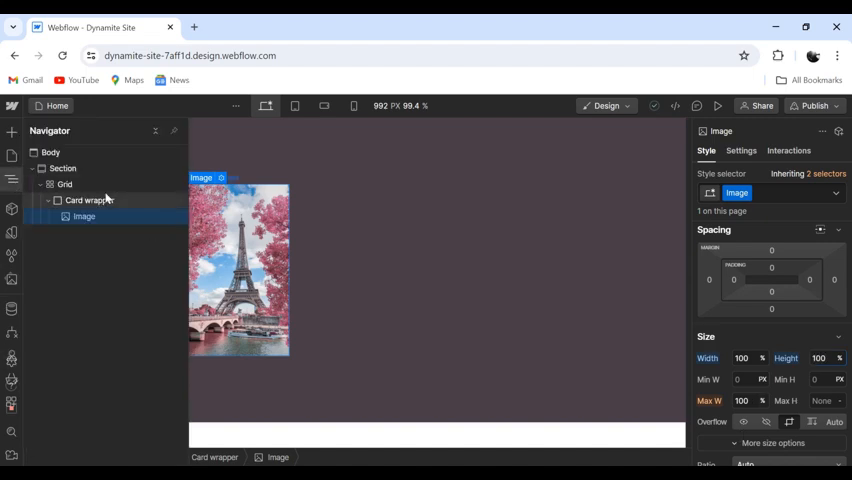
- Set Card wrapper height to 70 VH and the Paris image fit to Fill
left_click(90, 200)
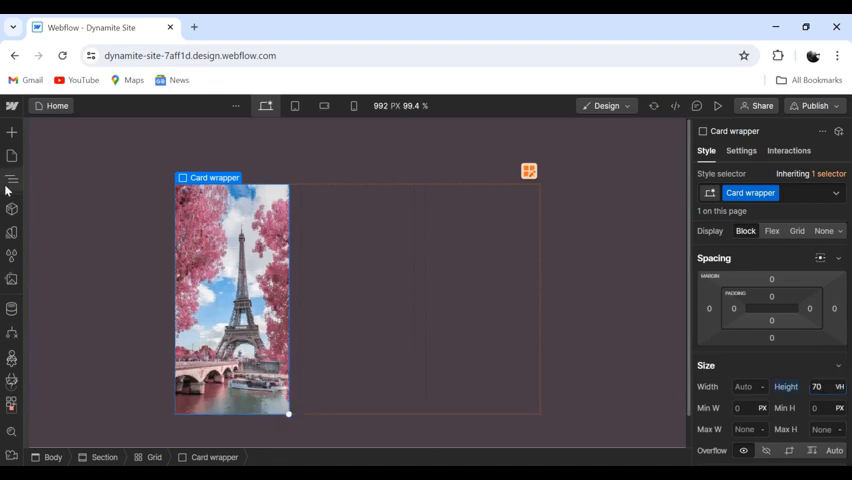
left_click(12, 179)
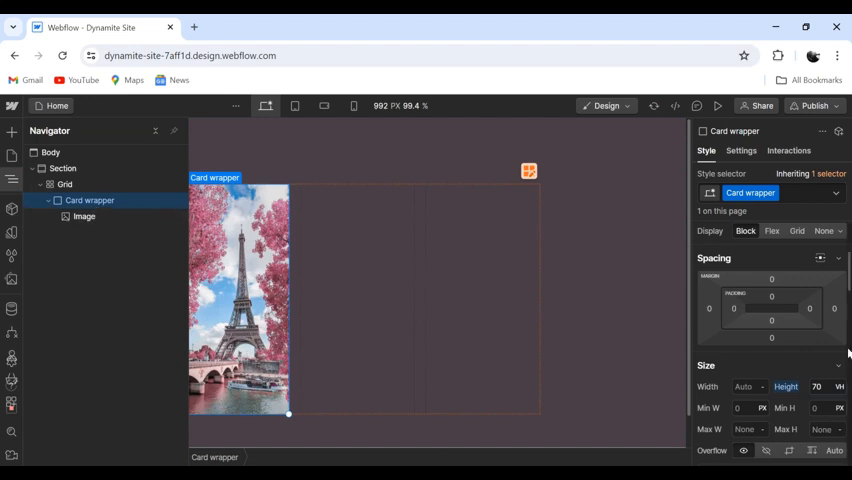
scroll("down", 3)
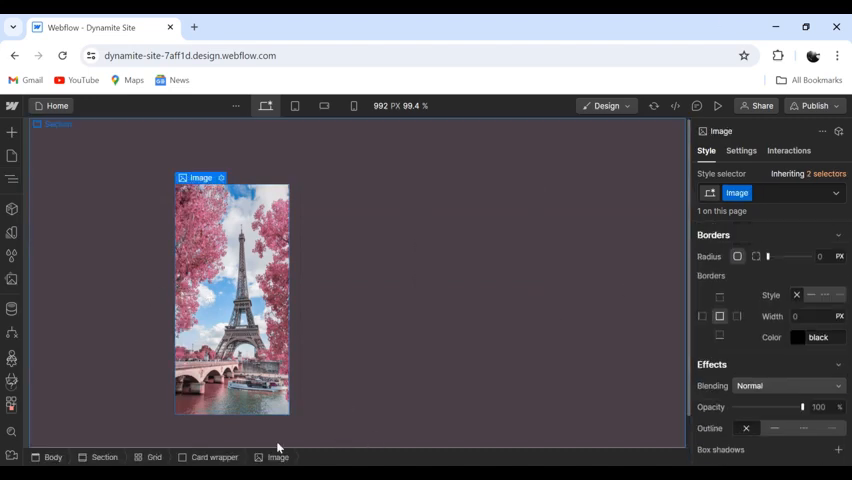
left_click(213, 457)
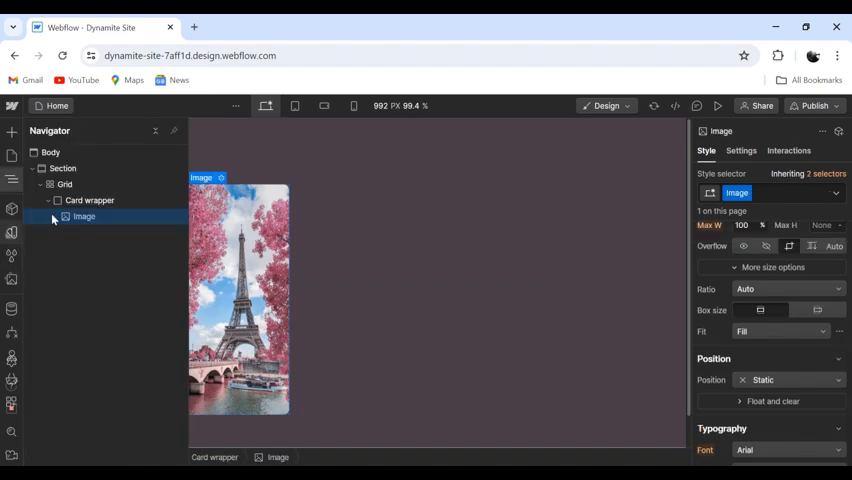
- Make Card wrapper Relative and add a 'Card content' div positioned Absolute, full
left_click(89, 200)
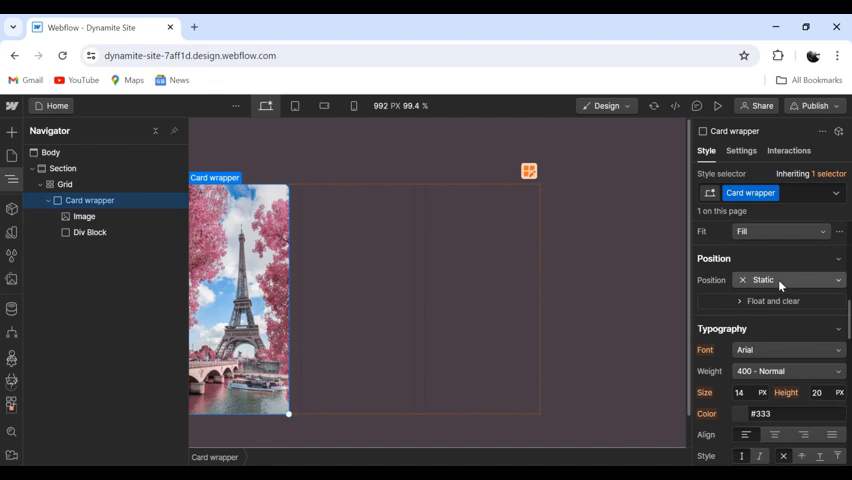
left_click(790, 280)
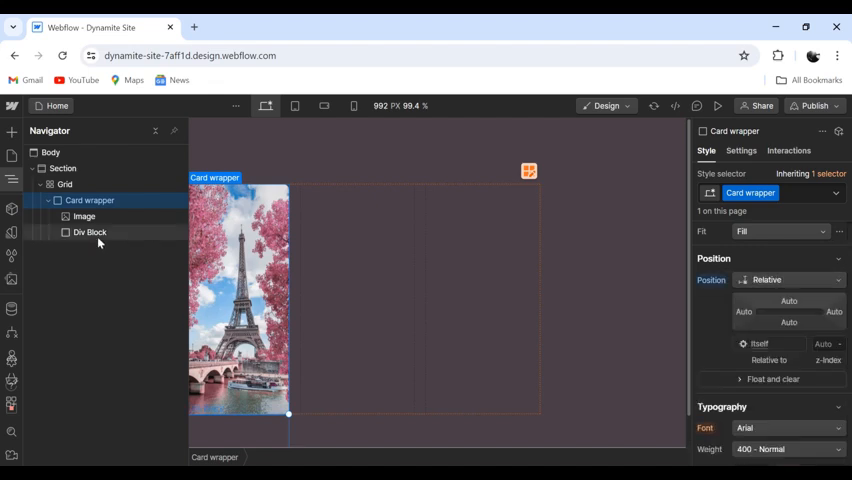
left_click(90, 232)
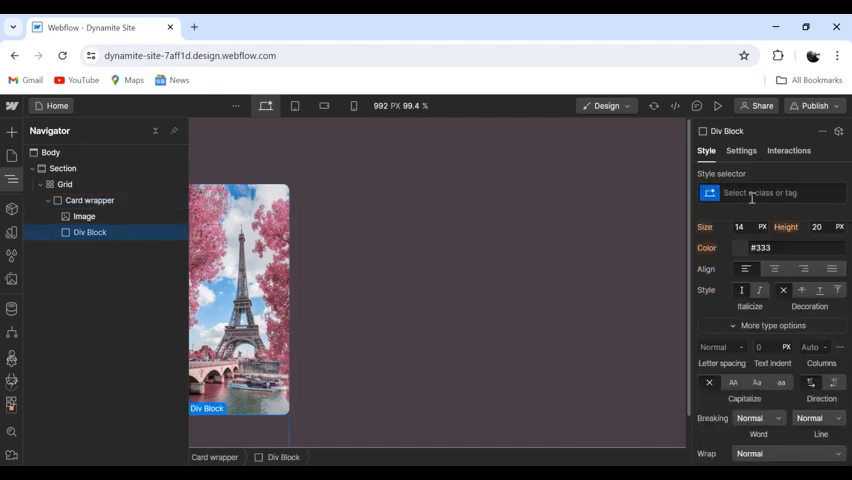
type("Card content")
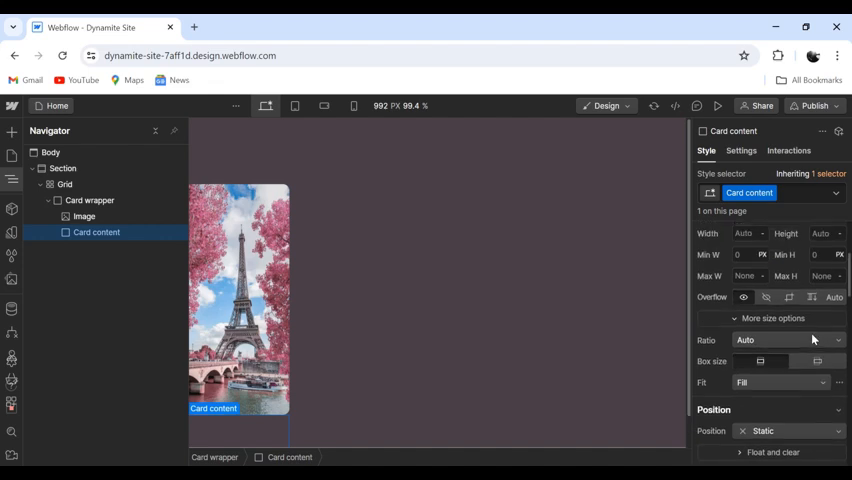
scroll("down", 3)
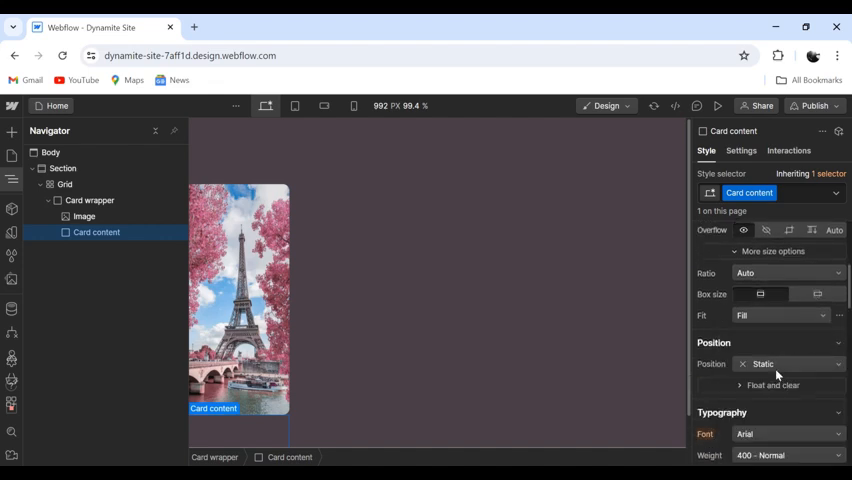
left_click(790, 363)
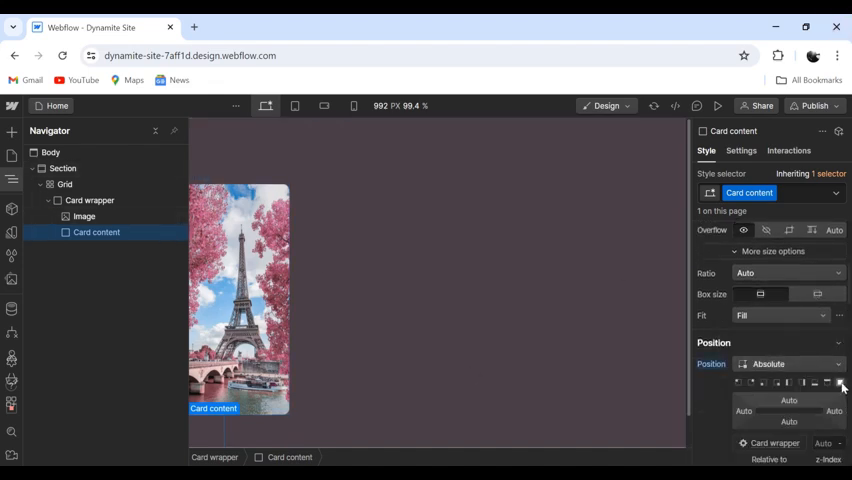
left_click(842, 383)
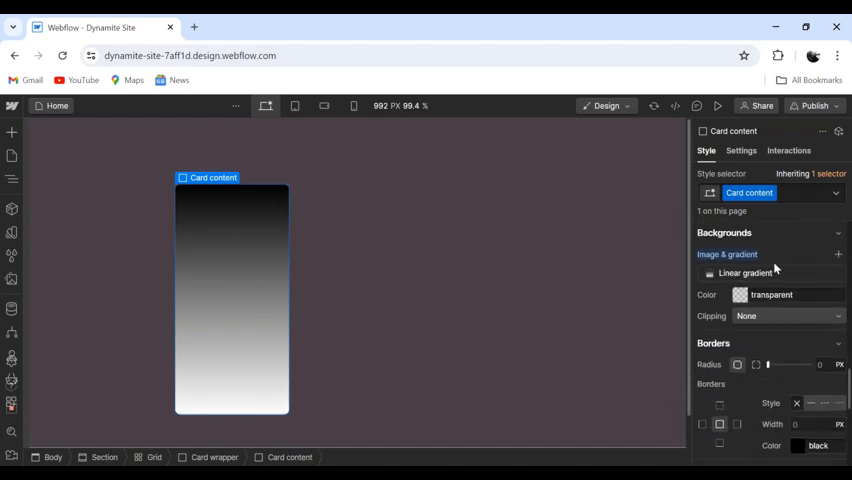
- Edit Card content's 180° linear gradient stops from transparent top to dark bottom
left_click(745, 272)
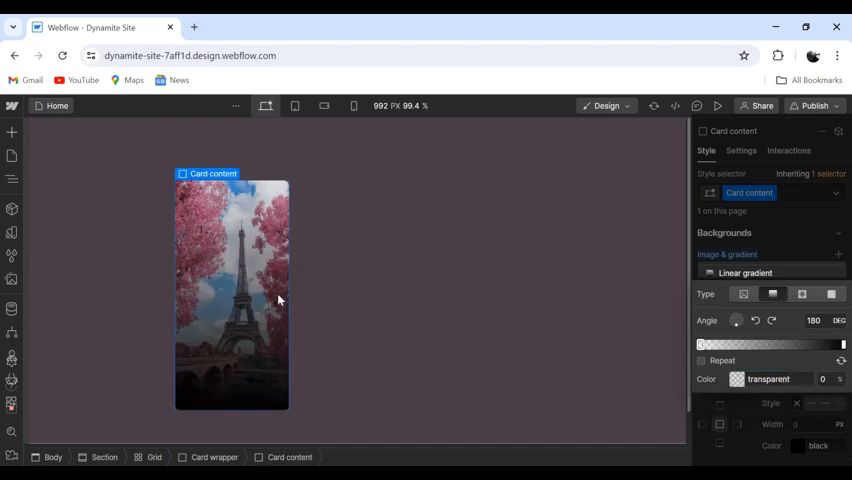
mouse_move(570, 263)
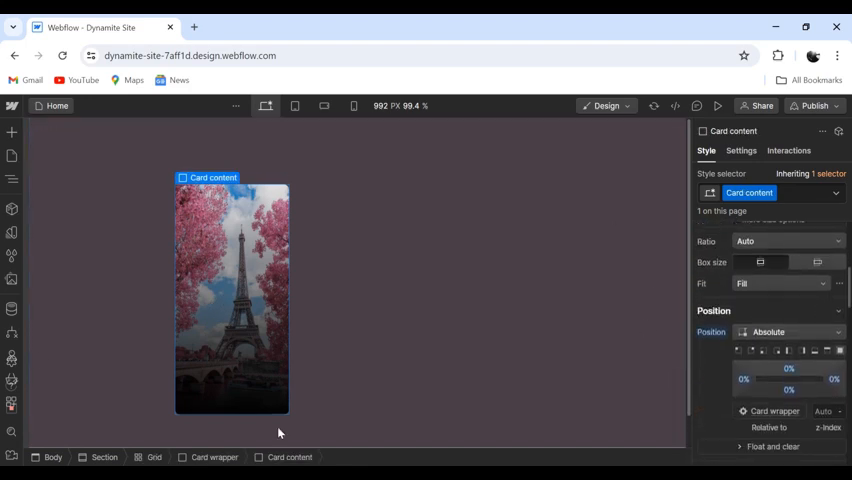
- Apply the Droid Serif font to the PARIS heading
left_click(12, 182)
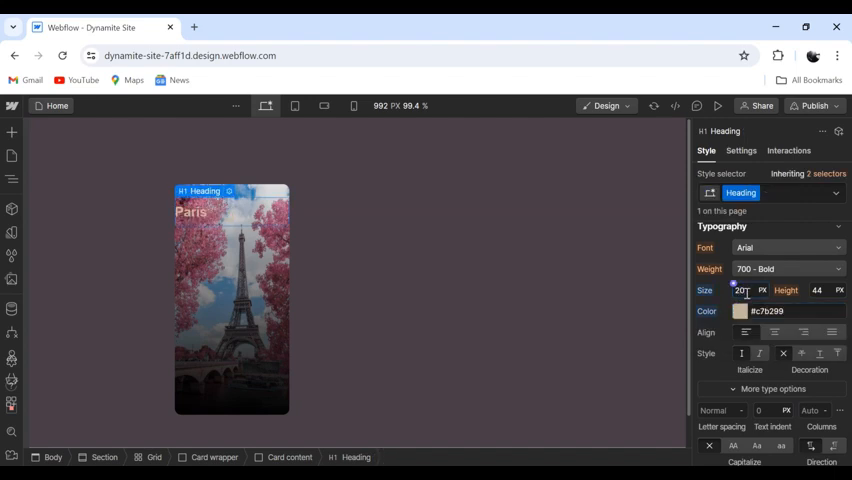
left_click(785, 247)
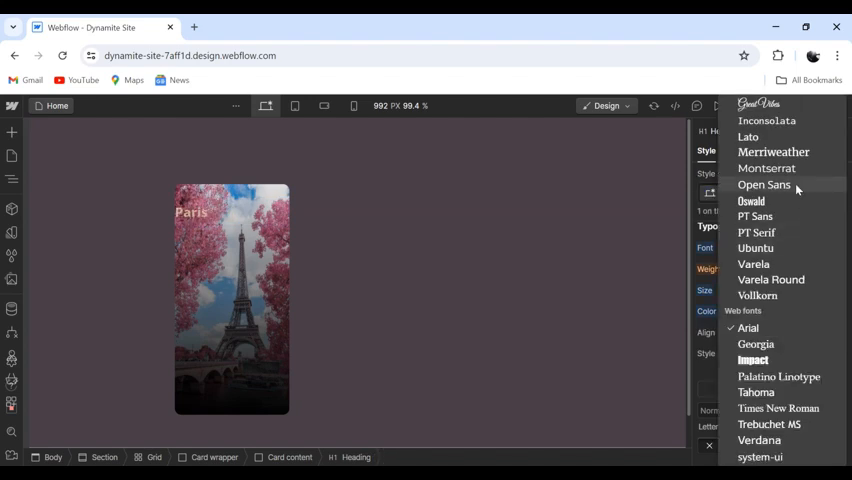
scroll("up", 3)
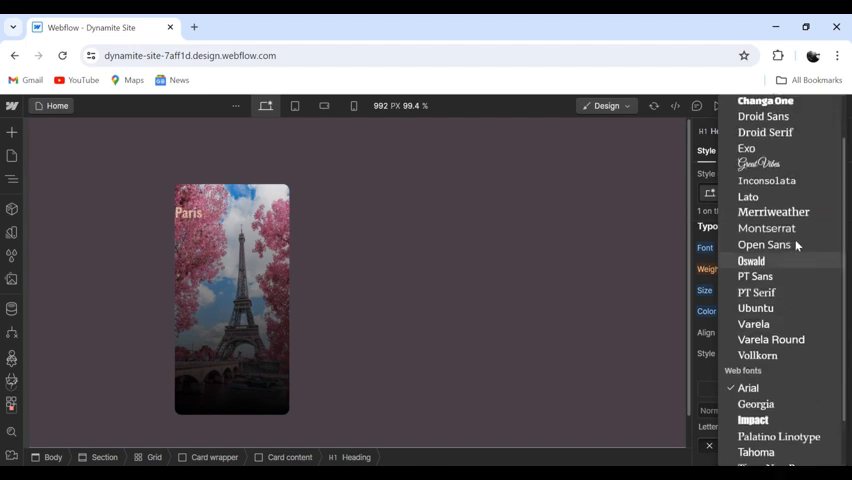
left_click(765, 132)
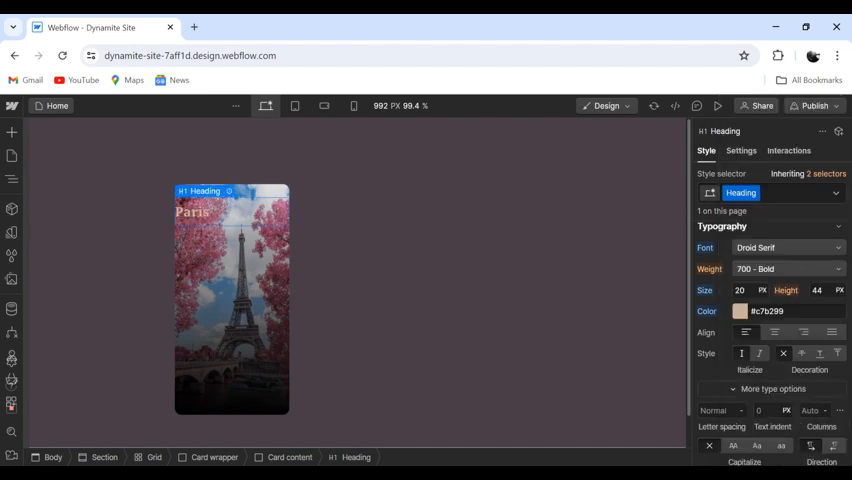
- Set Card content's flex alignment Y to Bottom
scroll("down", 3)
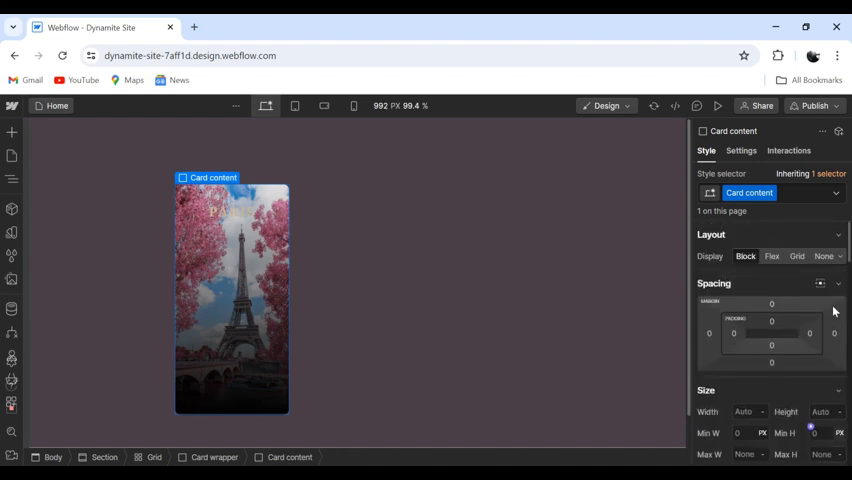
left_click(772, 256)
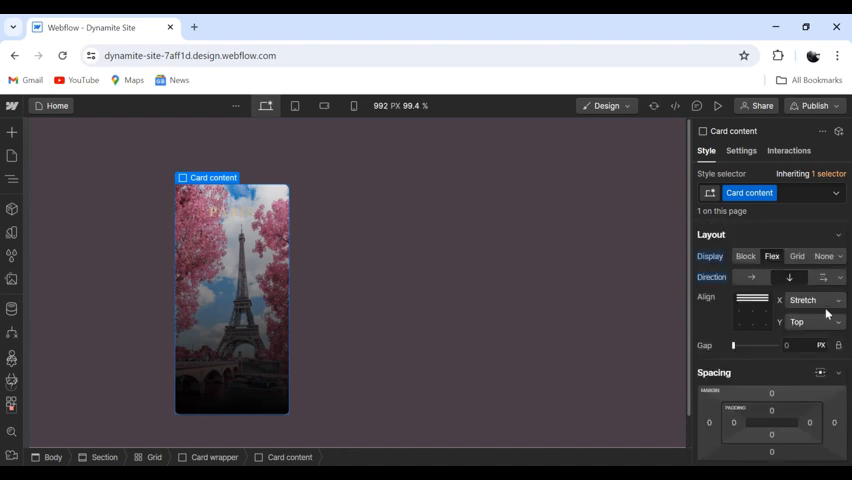
left_click(813, 321)
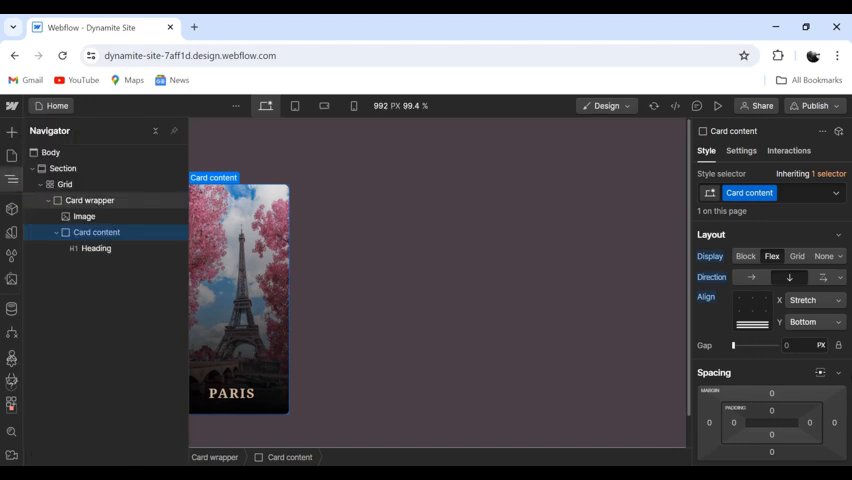
- Duplicate the Paris card into New York and Budapest cards, retitling one NEW YORK
left_click(89, 200)
type("NEW")
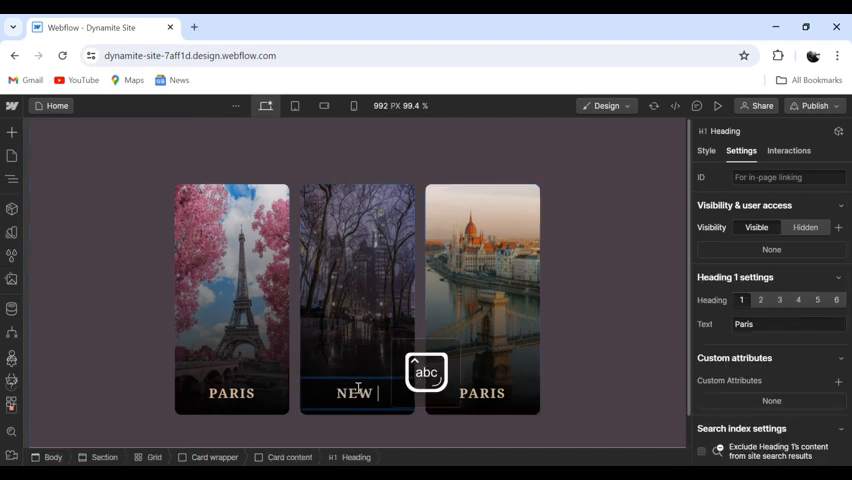
type("YORK")
left_click(482, 393)
type("BUDAPEST")
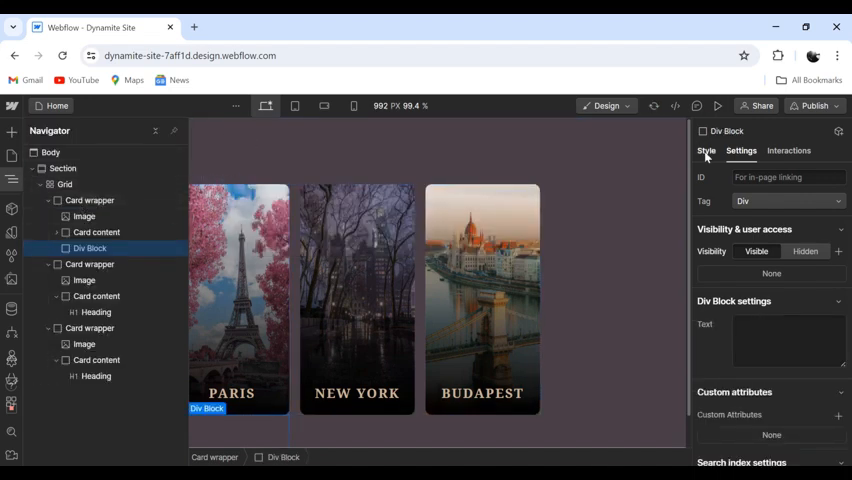
- Give the new Div Block a 'Card gradient' class and position it Absolute, full
type("Card gradien")
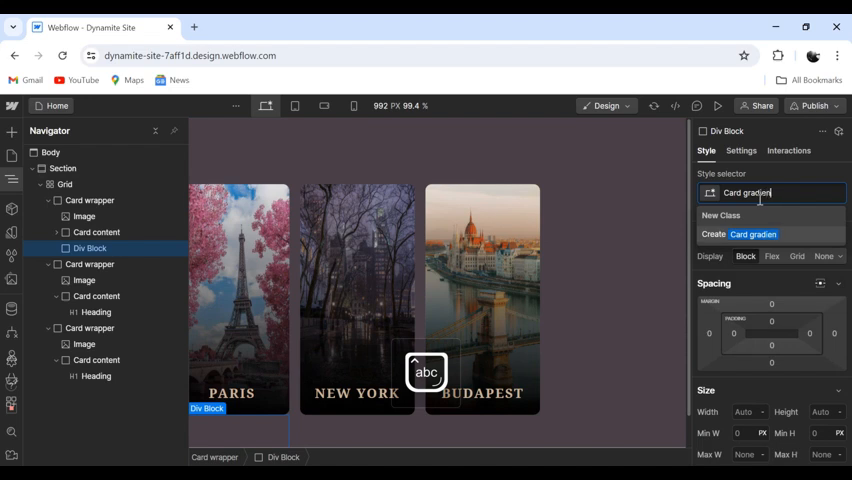
left_click(752, 234)
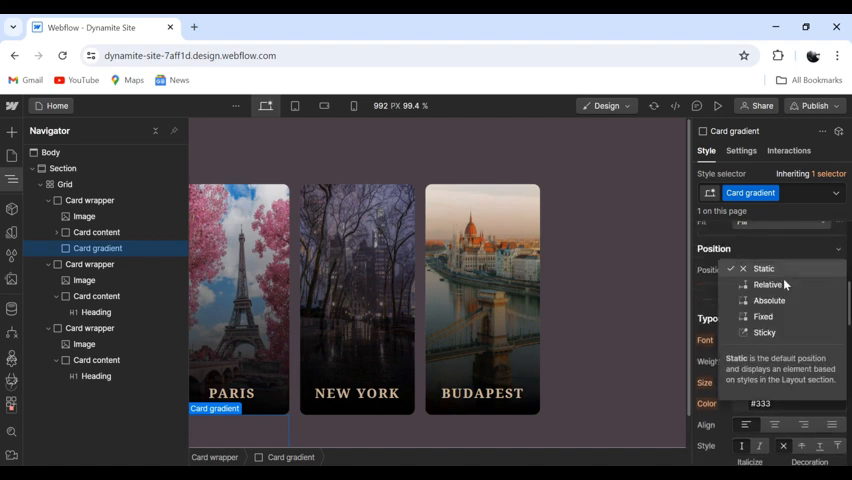
left_click(769, 300)
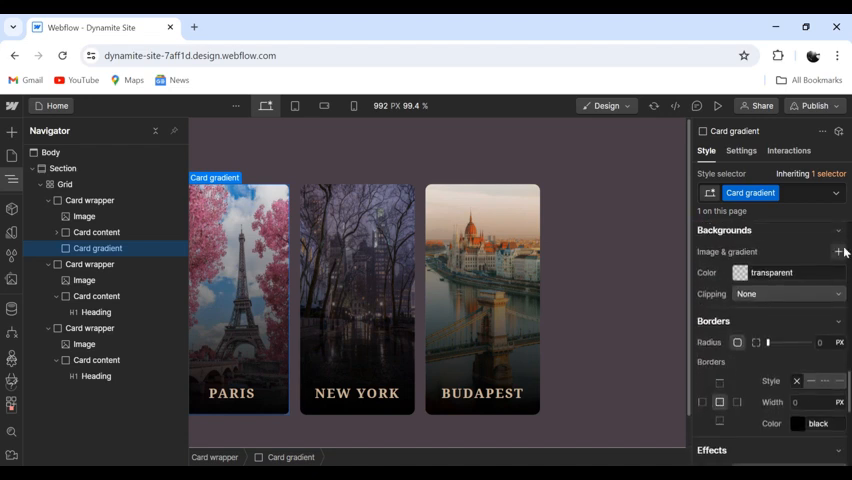
- Add a linear gradient to Card gradient using the saved purple hex colour
left_click(838, 252)
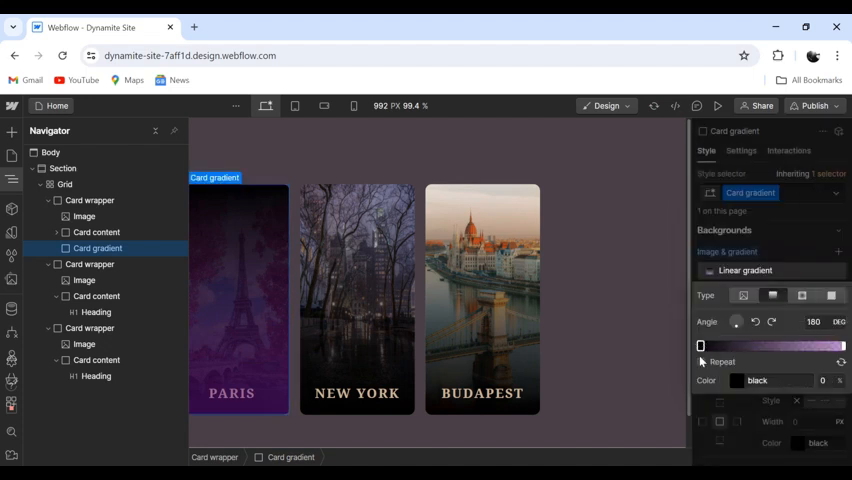
left_click(736, 380)
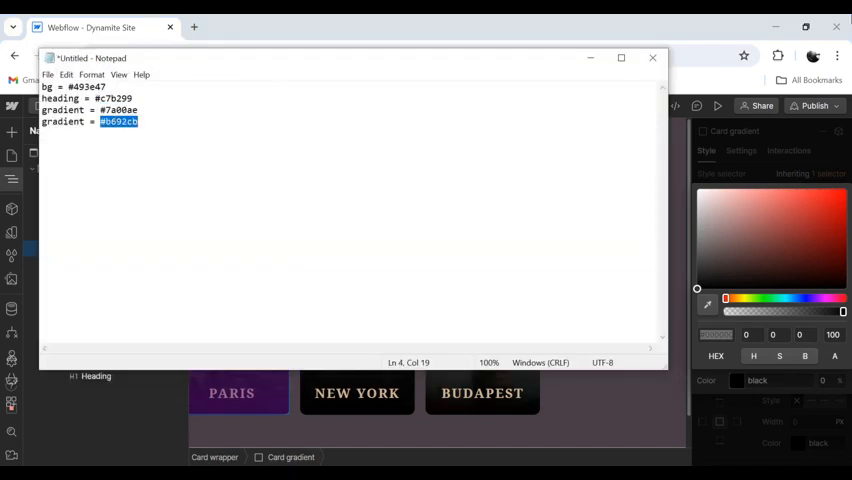
left_click(653, 57)
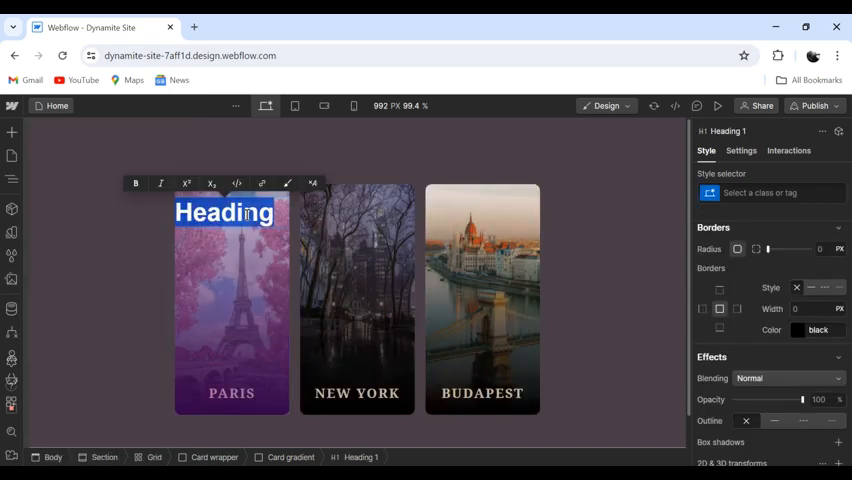
- Type 'France' as the Paris overlay heading, set it in Merriweather, and change its colour
type("France")
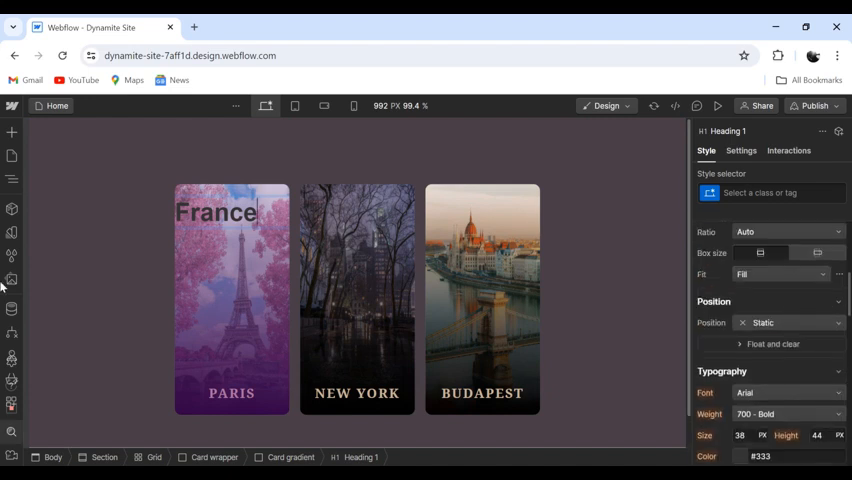
left_click(785, 392)
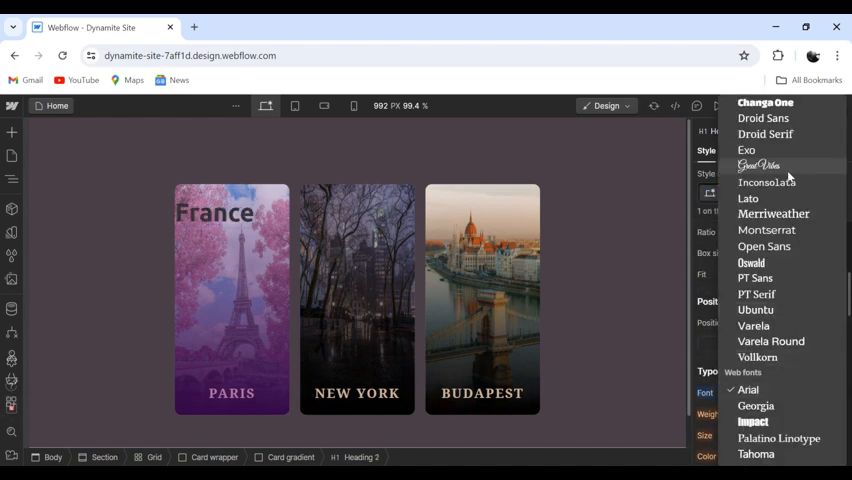
left_click(773, 213)
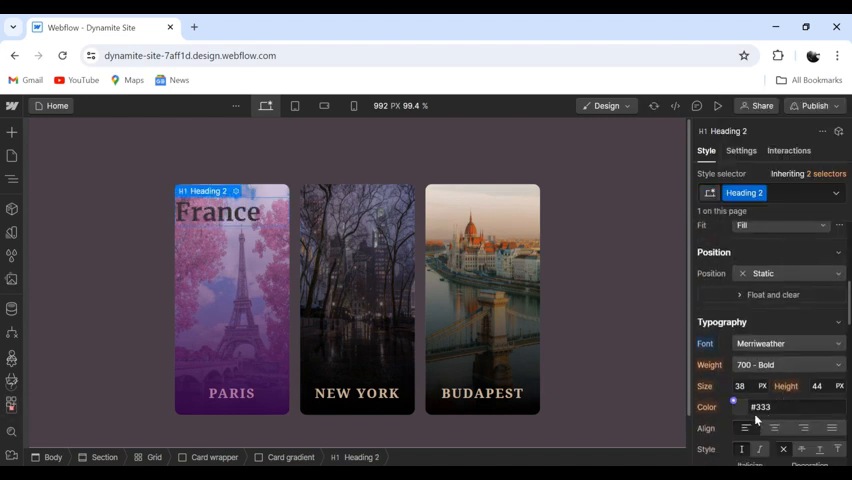
left_click(733, 406)
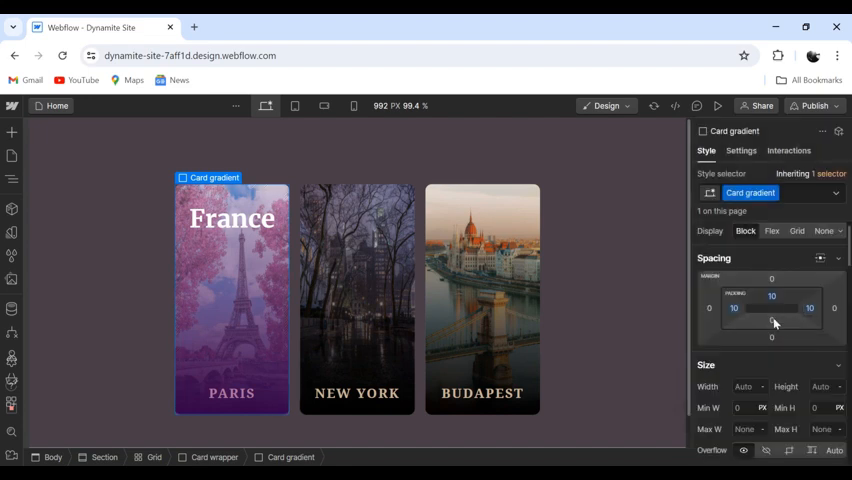
- Give Card gradient 10px padding and centre the France heading vertically and horizontally
left_click(771, 231)
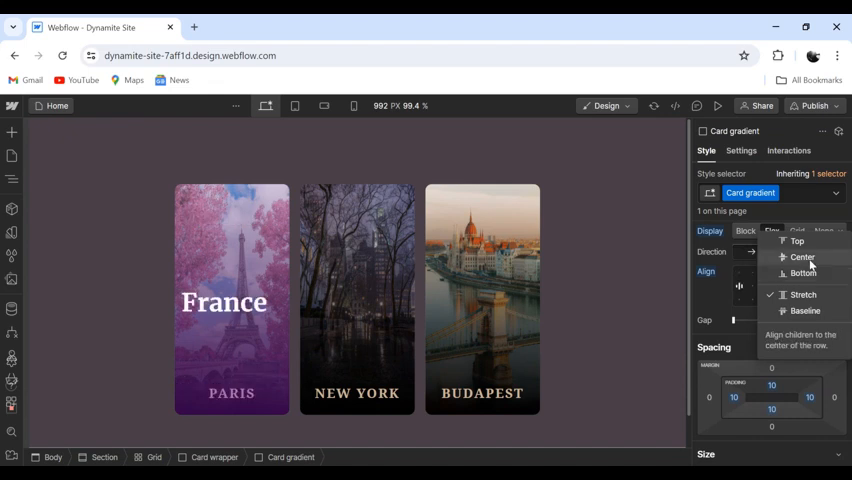
left_click(803, 257)
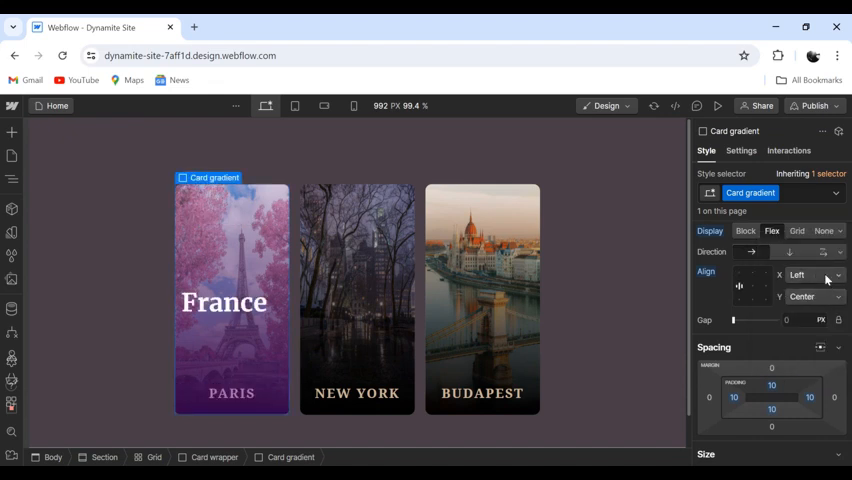
left_click(815, 275)
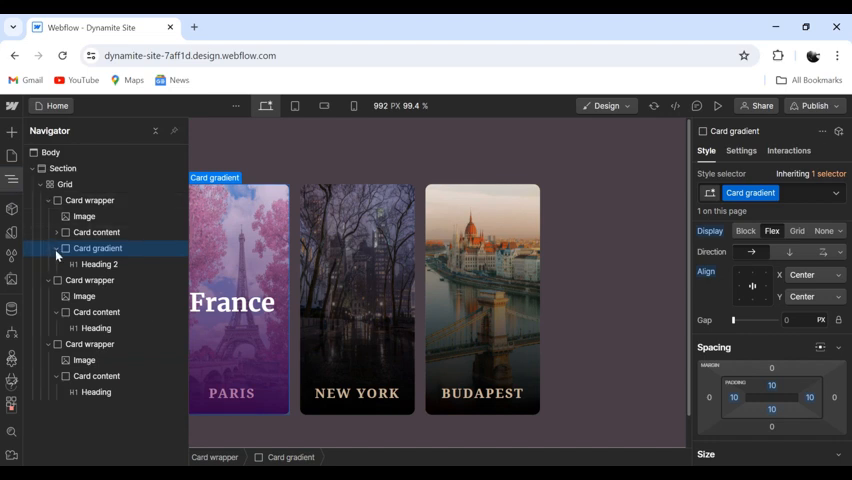
- Rename the duplicated overlay headings to 'America' and 'Hungary'
left_click(57, 248)
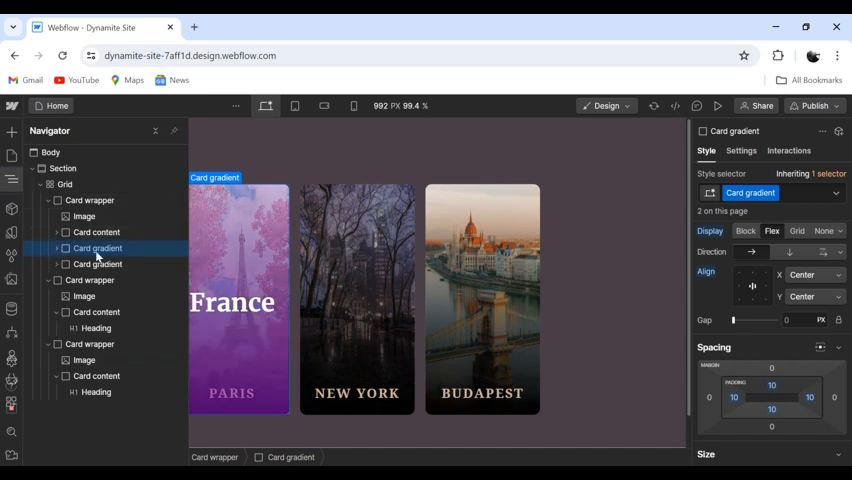
left_click(90, 264)
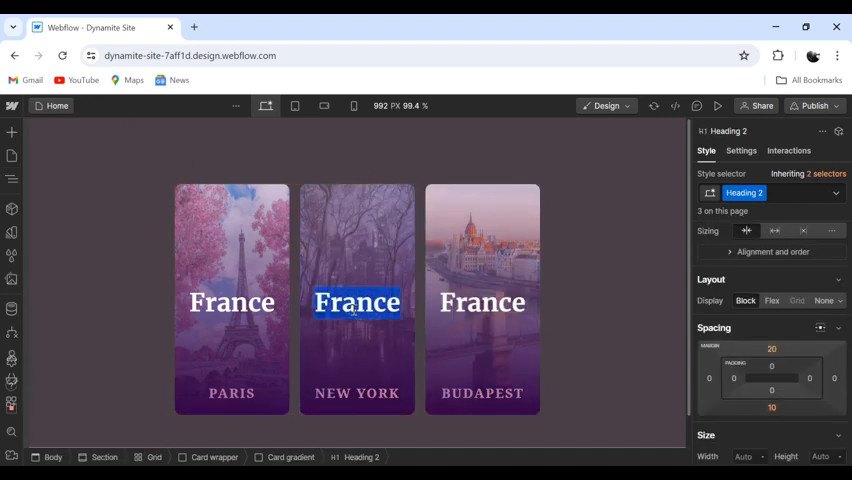
type("America")
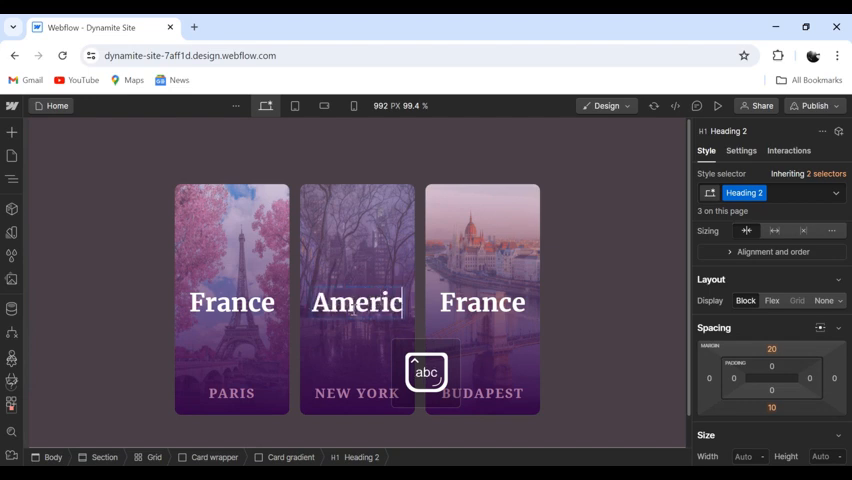
double_click(482, 302)
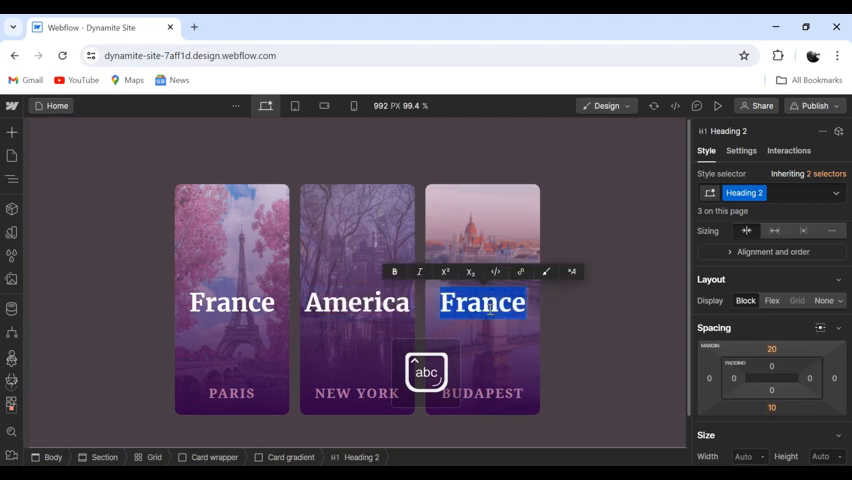
type("Hungary")
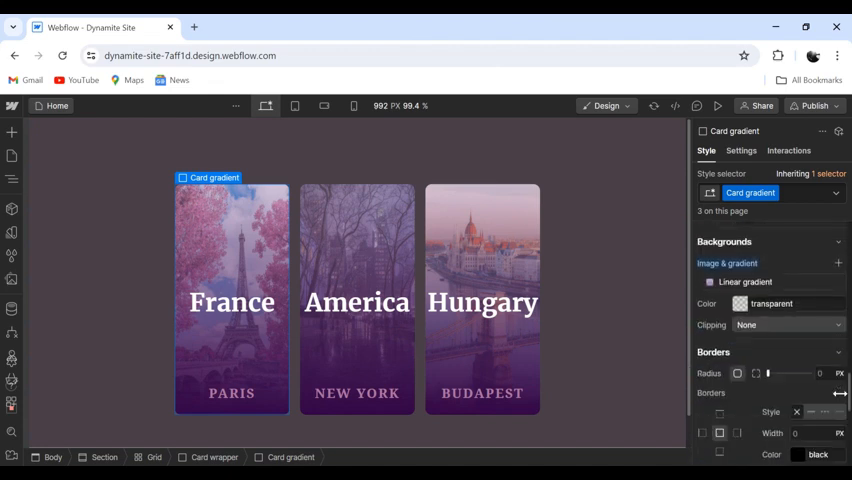
- Set Card gradient opacity to 0, and to 100% in the Hover state
scroll("down", 3)
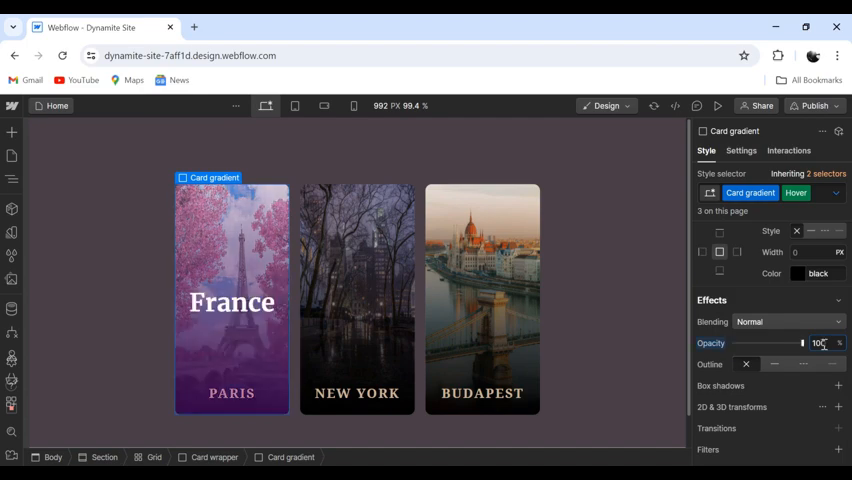
left_click(718, 106)
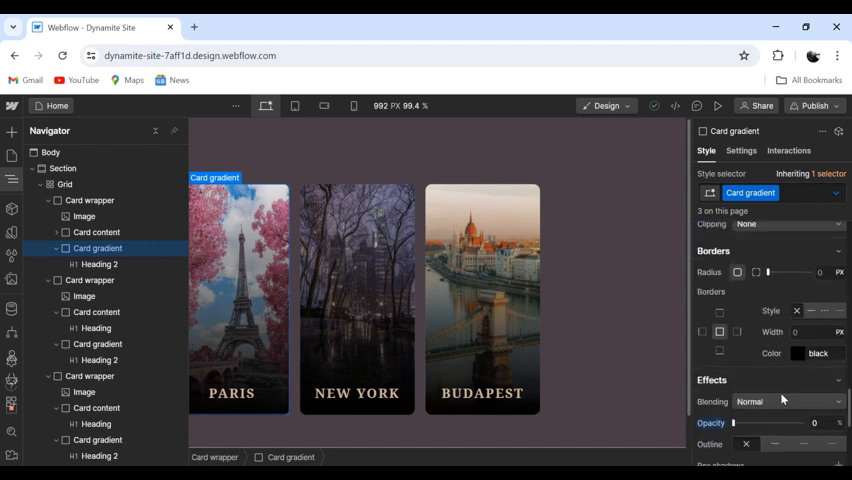
- Add a 500ms ease opacity transition to Card gradient and preview the hover fade
scroll("down", 3)
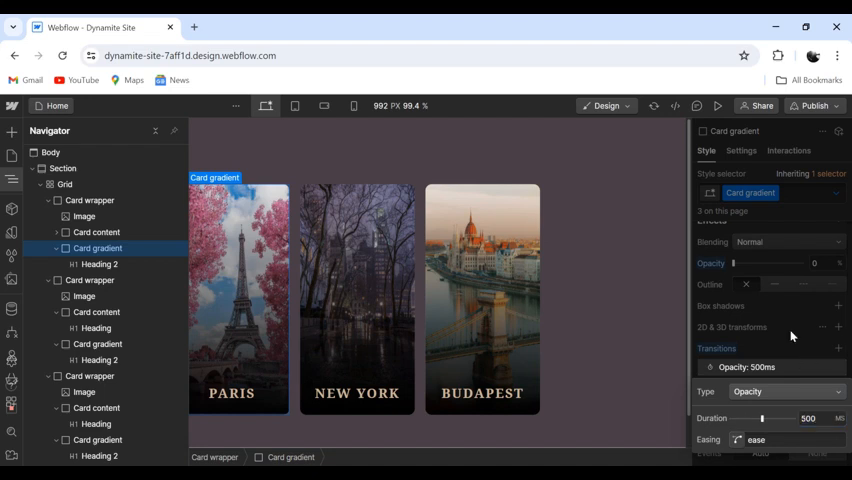
left_click(718, 105)
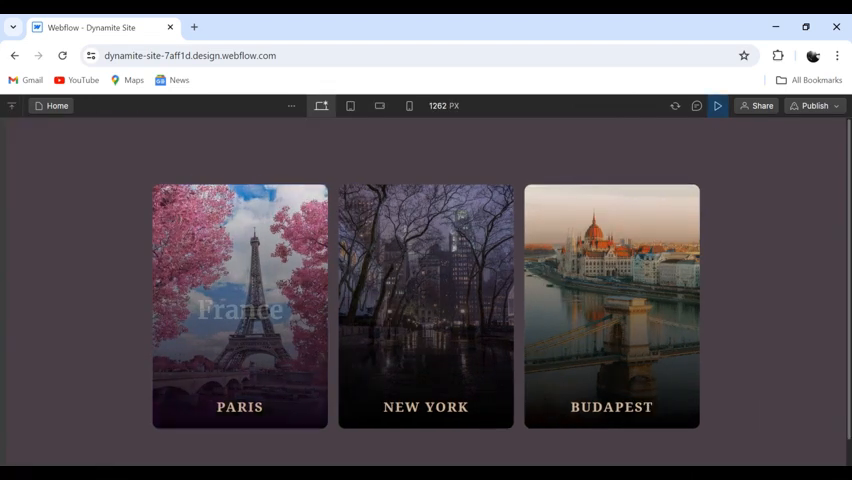